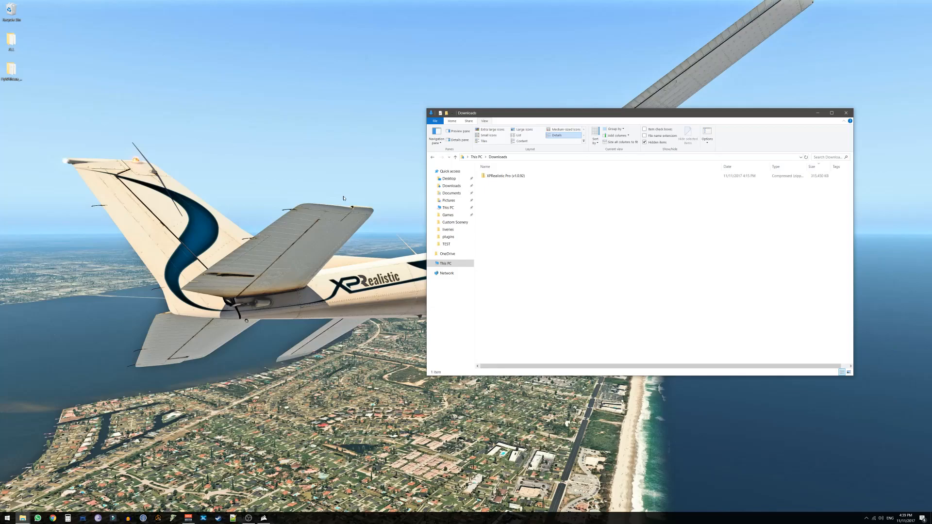
pyautogui.moveTo(400, 177)
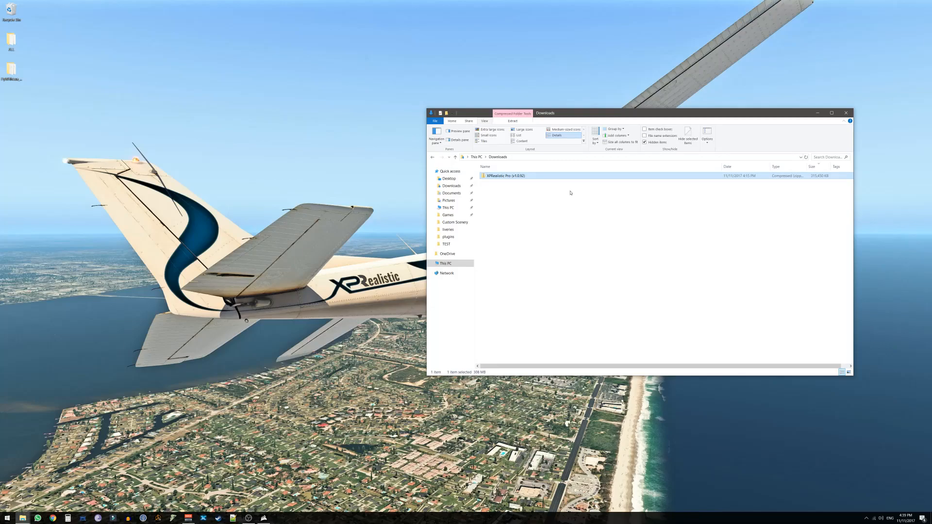
pyautogui.moveTo(527, 179)
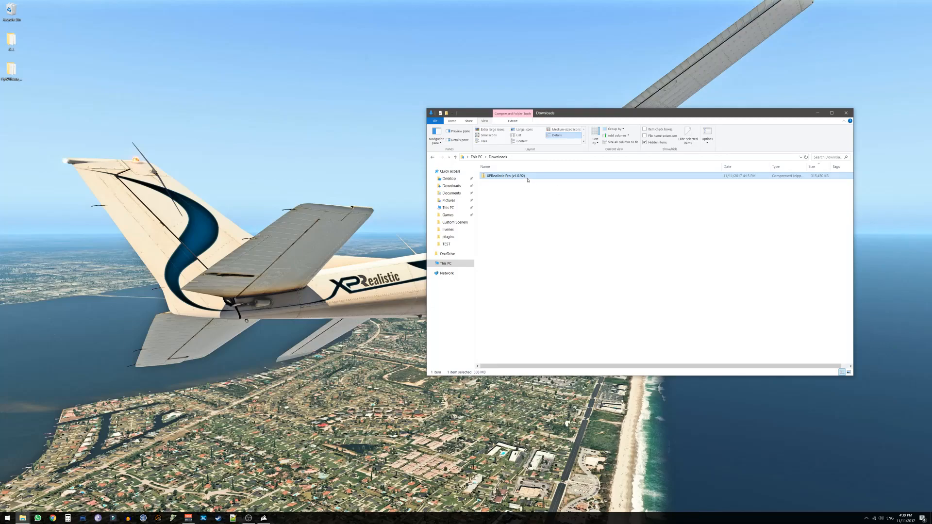
# Extract the XPRealistic Pro (v1.0.92) zip in Downloads into its own folder with 7-Zip
pyautogui.rightClick(504, 176)
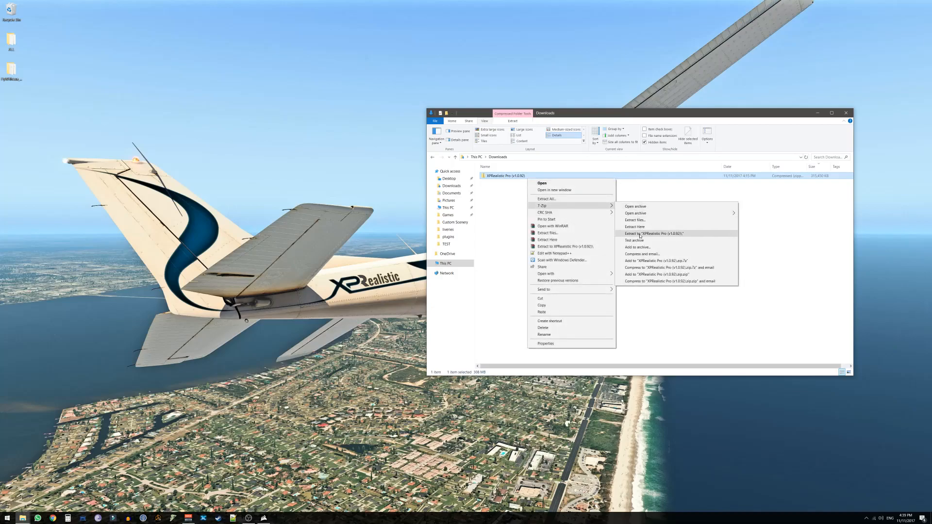
pyautogui.click(653, 233)
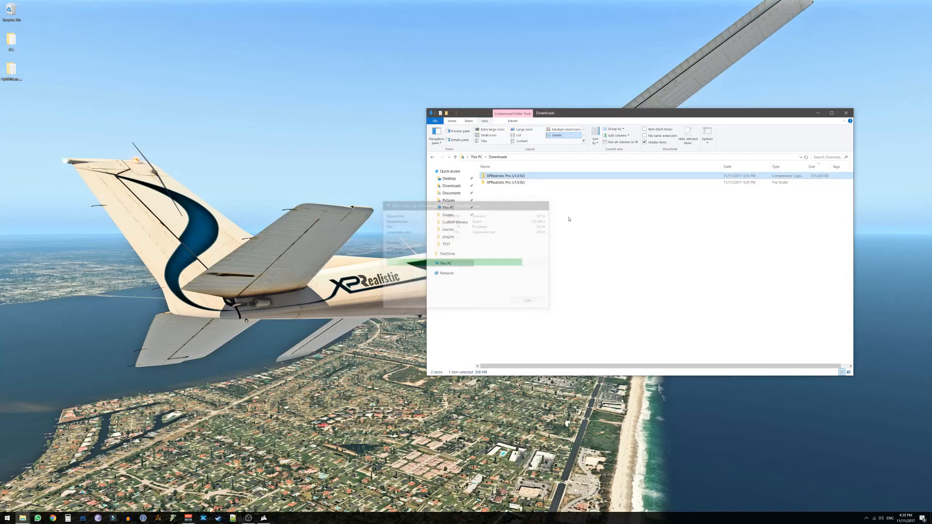
pyautogui.moveTo(505, 182)
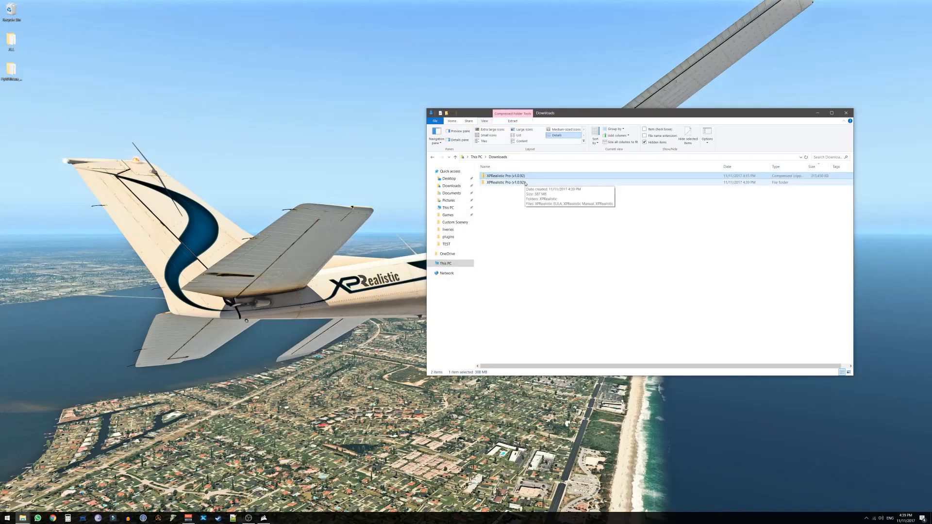
# Enter the extracted XPRealistic Pro folder and select the XPRealistic Manual
pyautogui.doubleClick(505, 182)
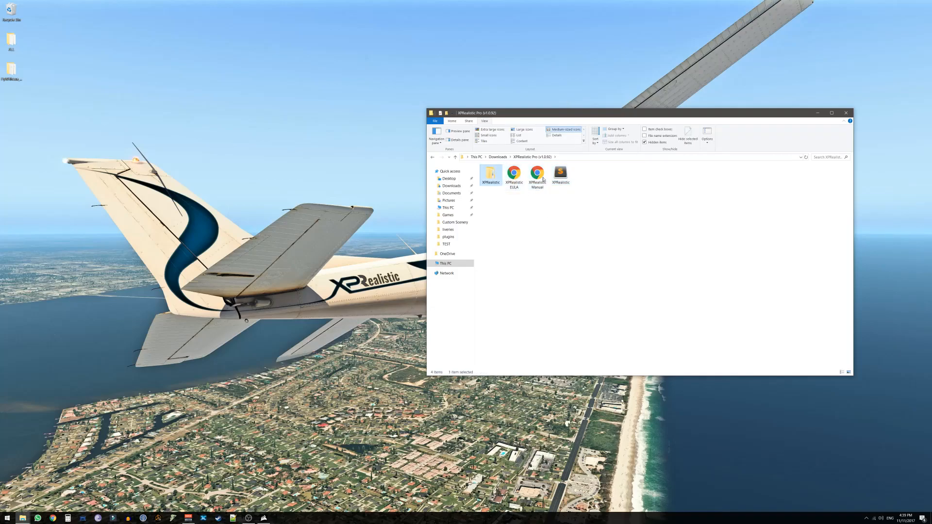
pyautogui.click(537, 176)
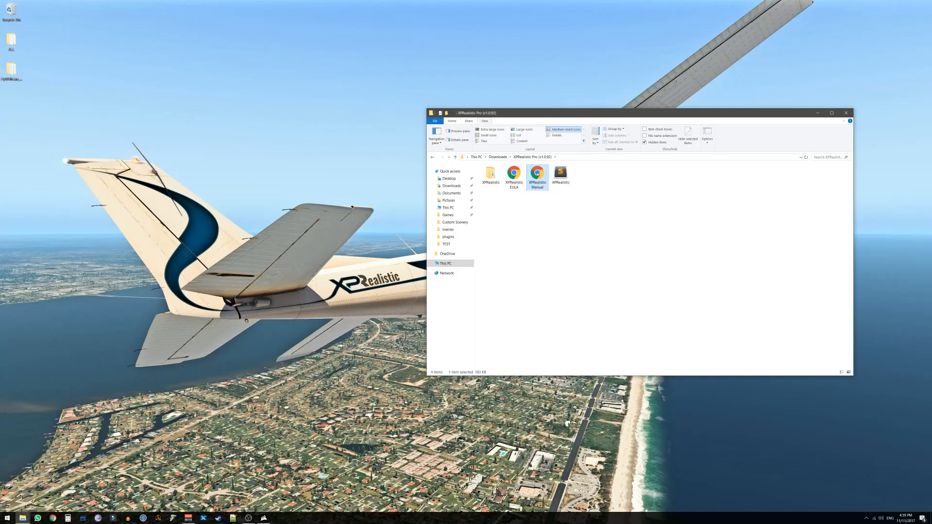
# View the XPRealistic Pro Manual PDF in Chrome and read down through it
pyautogui.doubleClick(536, 176)
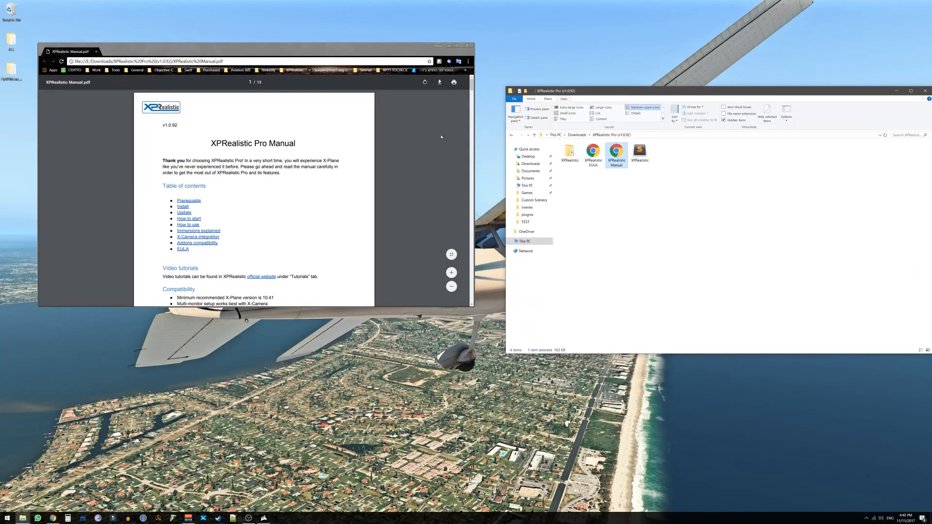
pyautogui.scroll(-3)
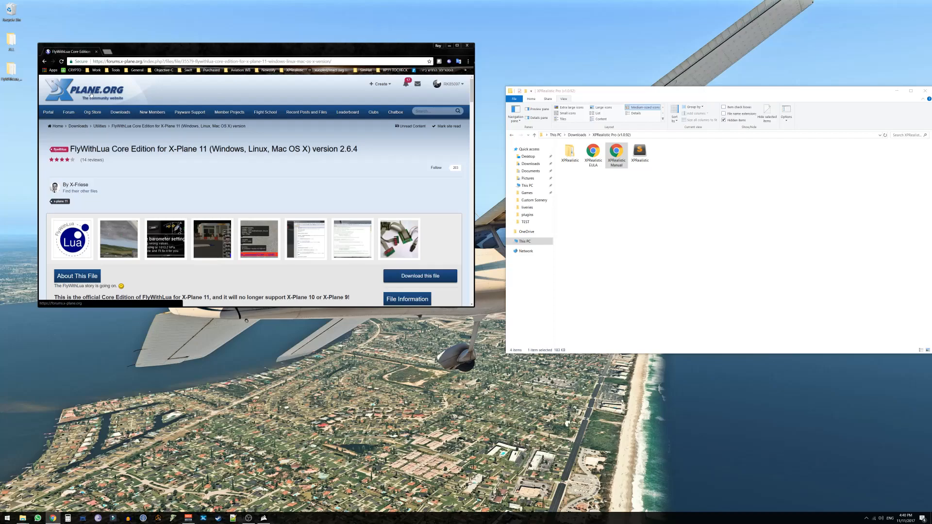
# Download the FlyWithLua Core Edition for X-Plane 11 from the X-Plane.org forums page
pyautogui.scroll(-3)
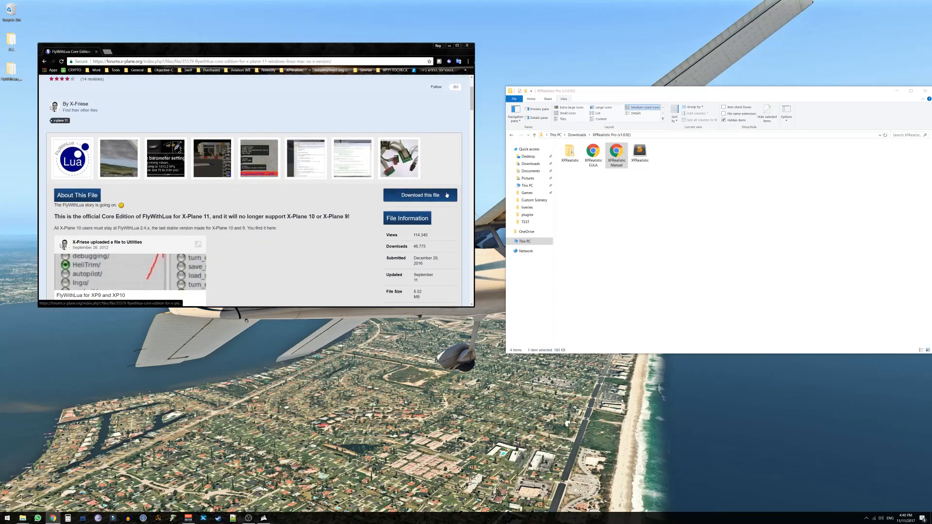
pyautogui.click(419, 196)
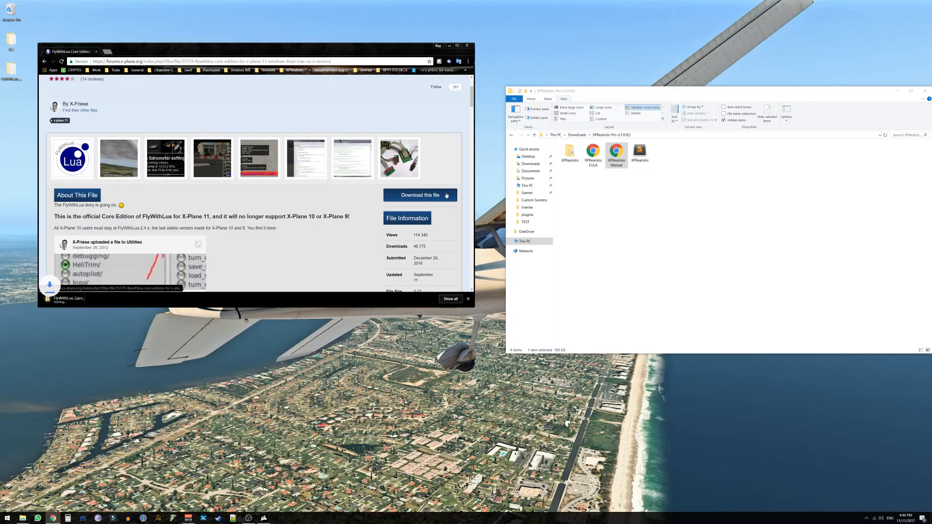
pyautogui.click(420, 196)
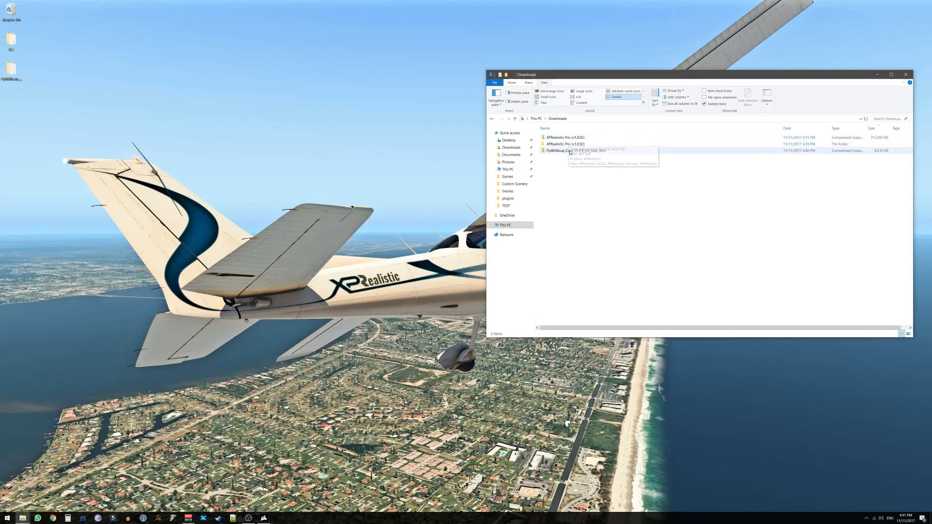
# Extract the FlyWithLua_Core zip into its own folder and select the FlyWithLua folder inside it
pyautogui.click(575, 150)
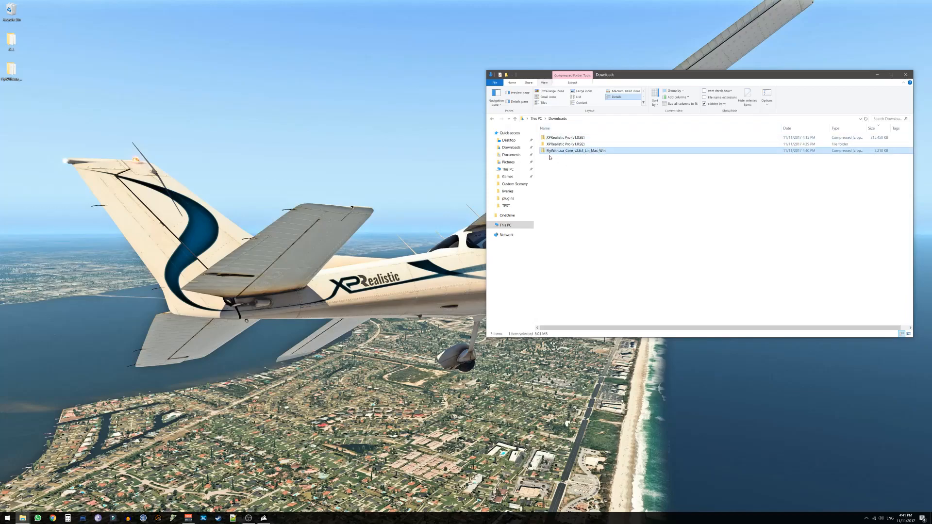
pyautogui.moveTo(567, 154)
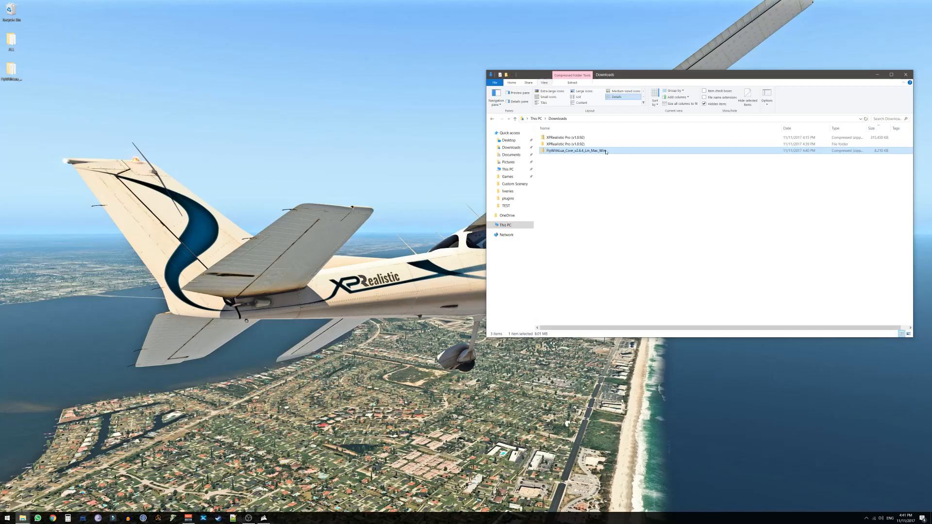
pyautogui.rightClick(588, 150)
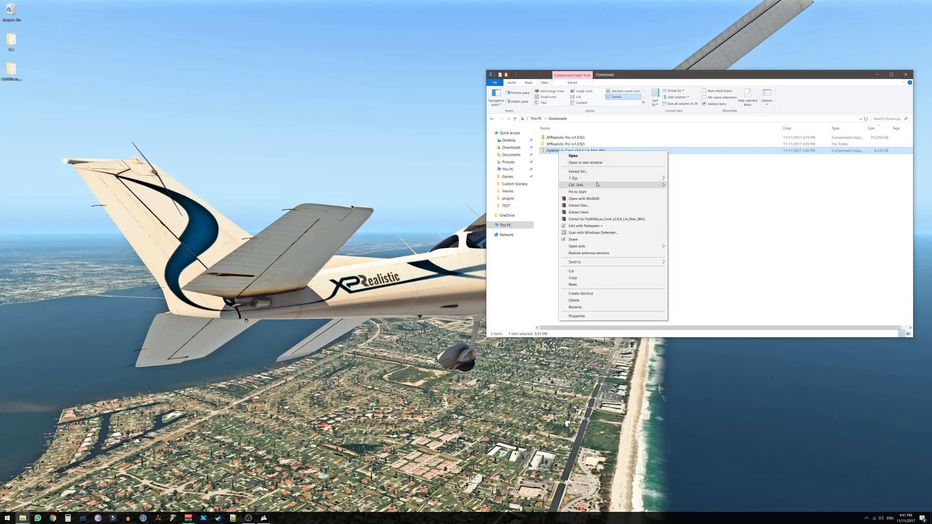
pyautogui.click(608, 219)
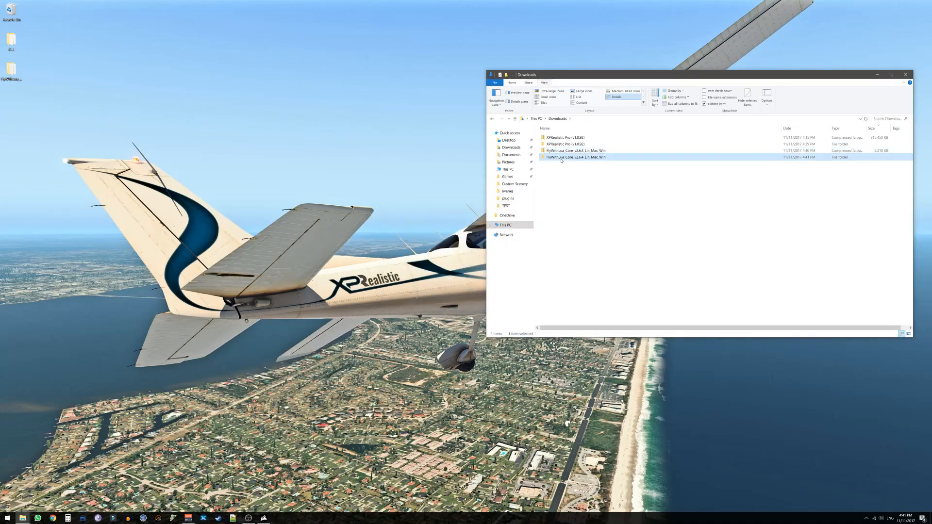
pyautogui.moveTo(574, 158)
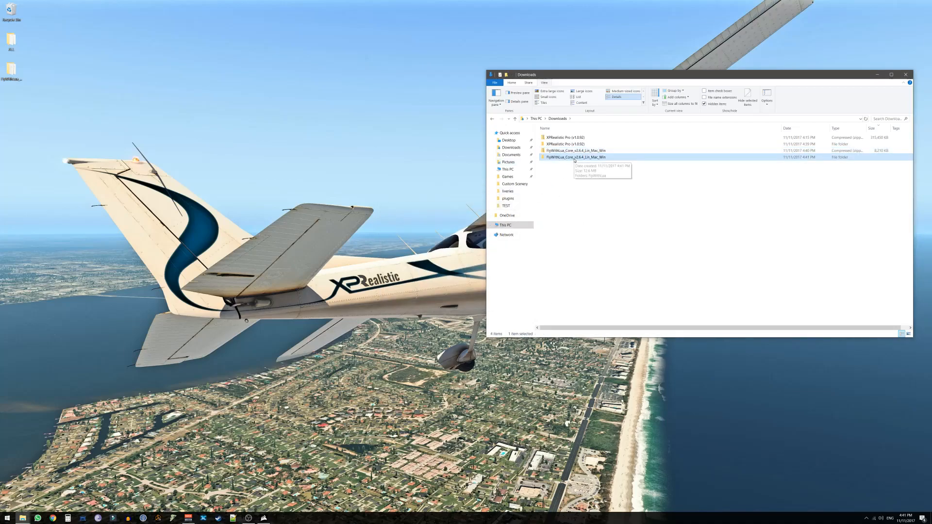
pyautogui.doubleClick(575, 158)
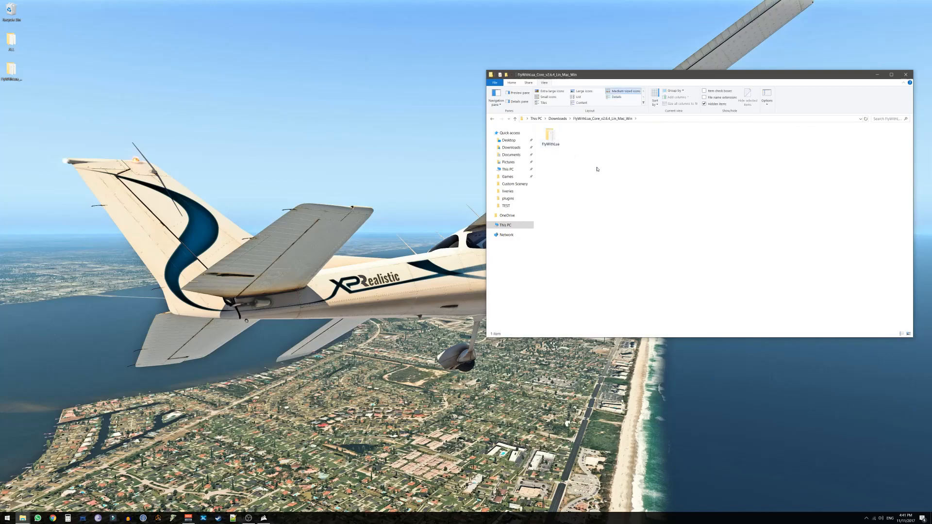
pyautogui.click(550, 136)
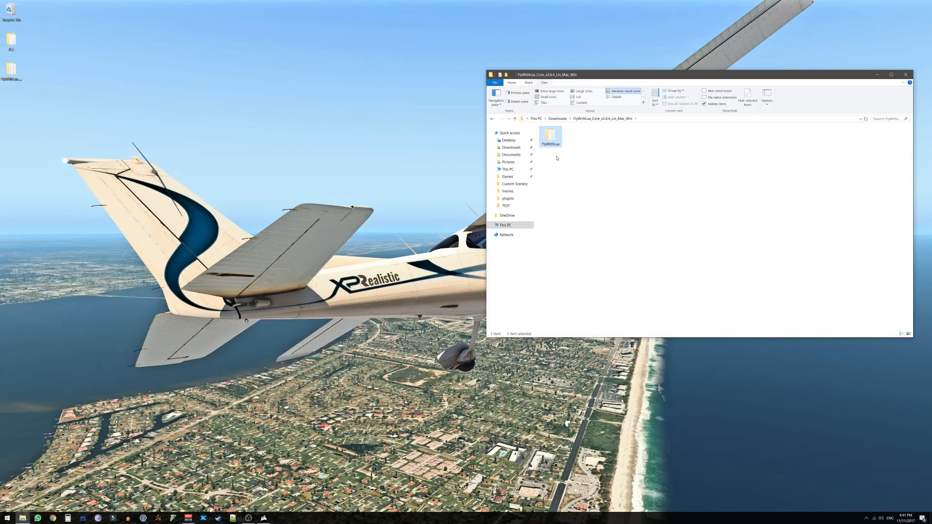
# Copy FlyWithLua into X-Plane 11 Resources/plugins, replacing the existing files there
pyautogui.rightClick(550, 136)
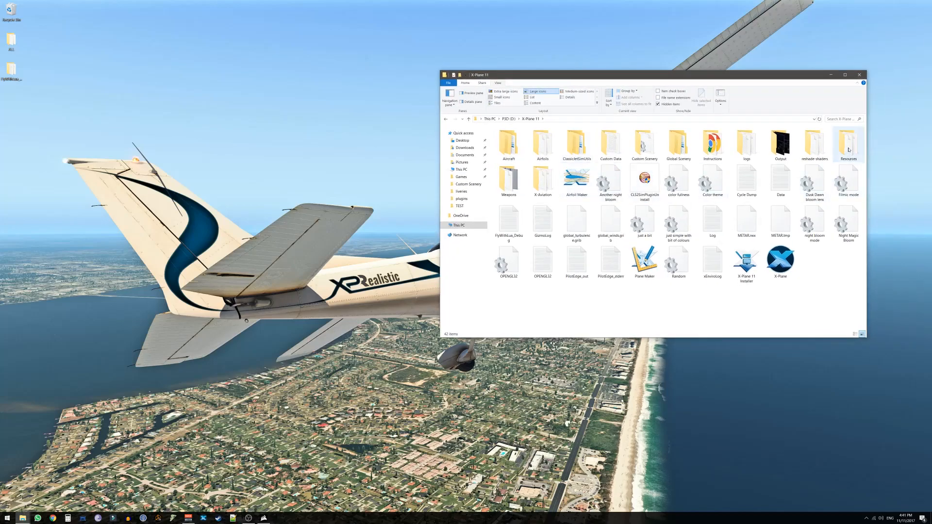
pyautogui.doubleClick(848, 142)
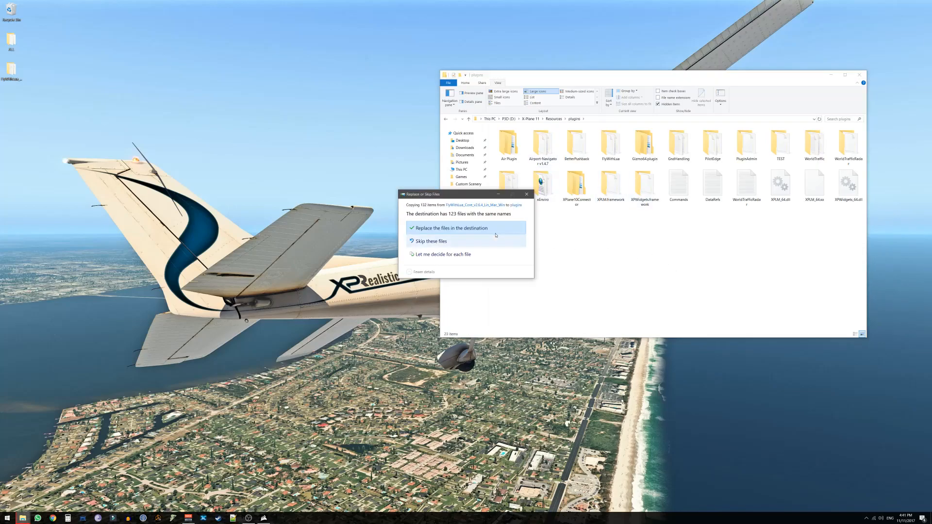
pyautogui.click(454, 228)
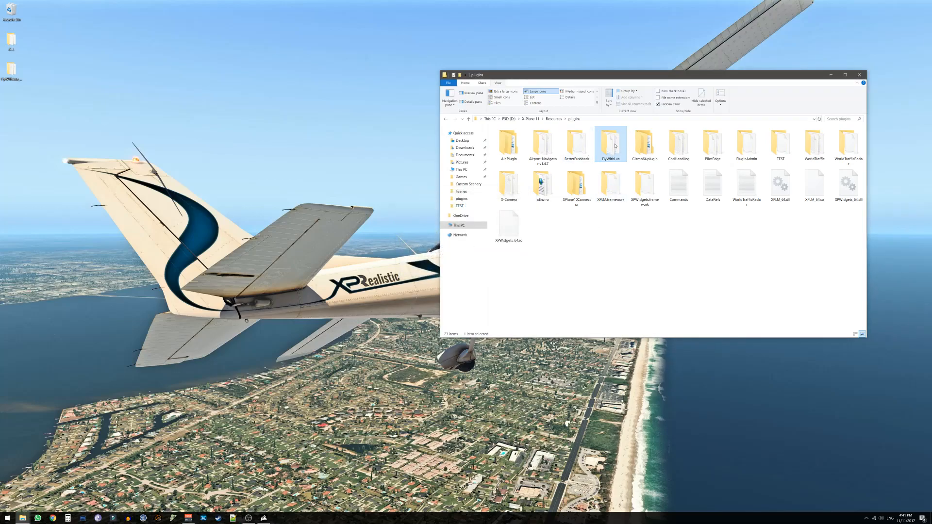
pyautogui.moveTo(609, 145)
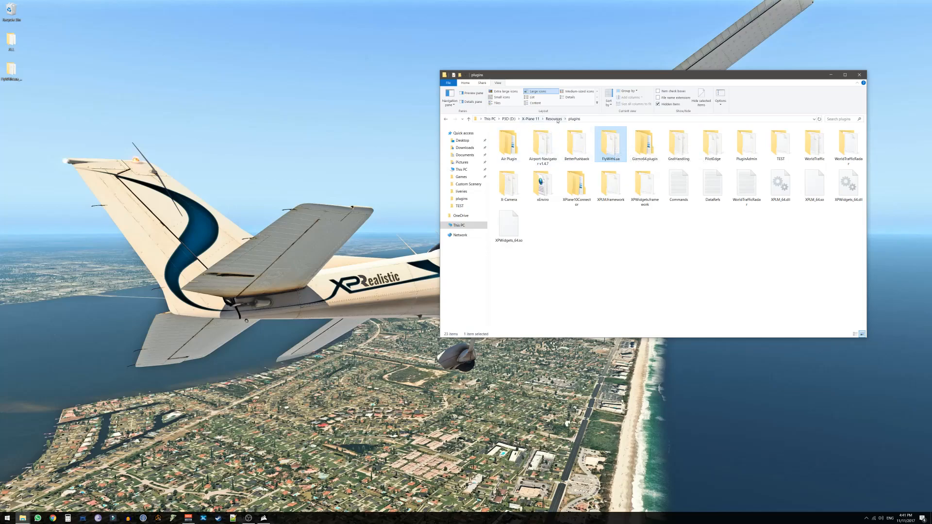
pyautogui.moveTo(613, 168)
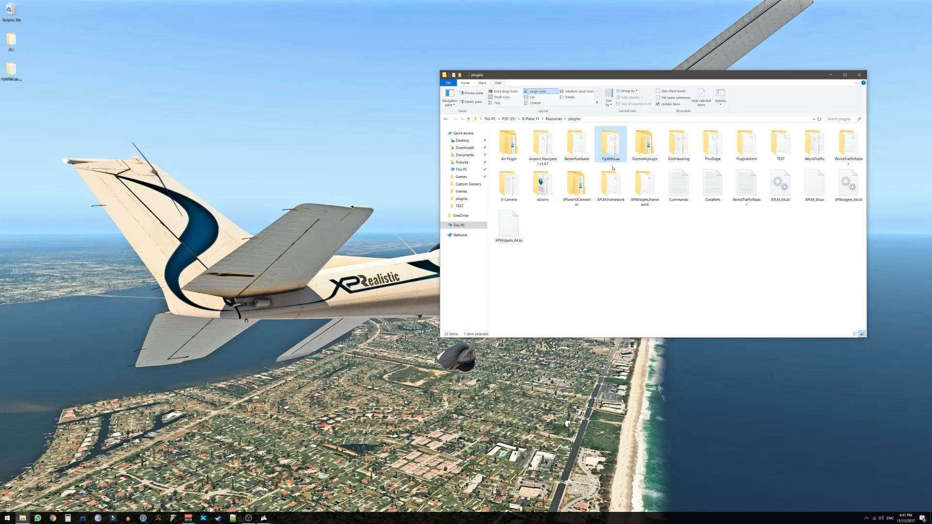
pyautogui.moveTo(601, 164)
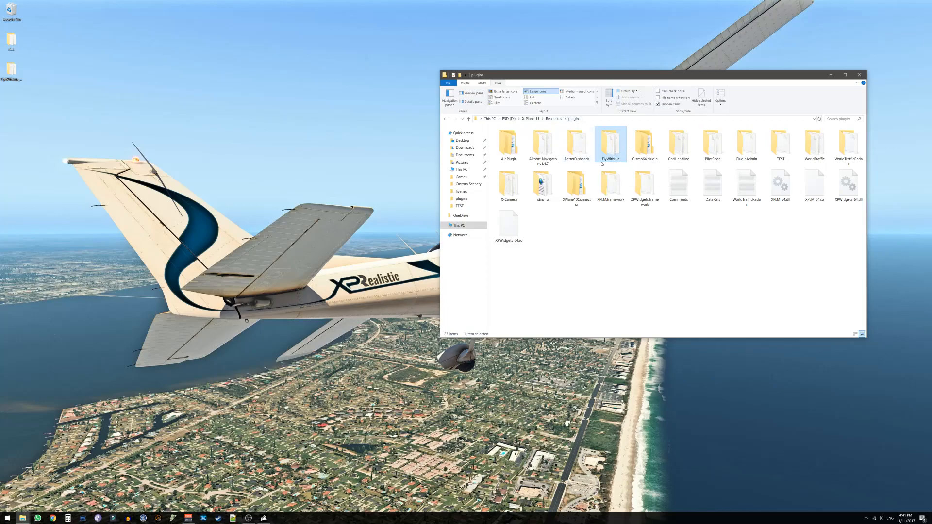
# Go into the installed FlyWithLua plugin folder and then its Scripts folder
pyautogui.doubleClick(610, 143)
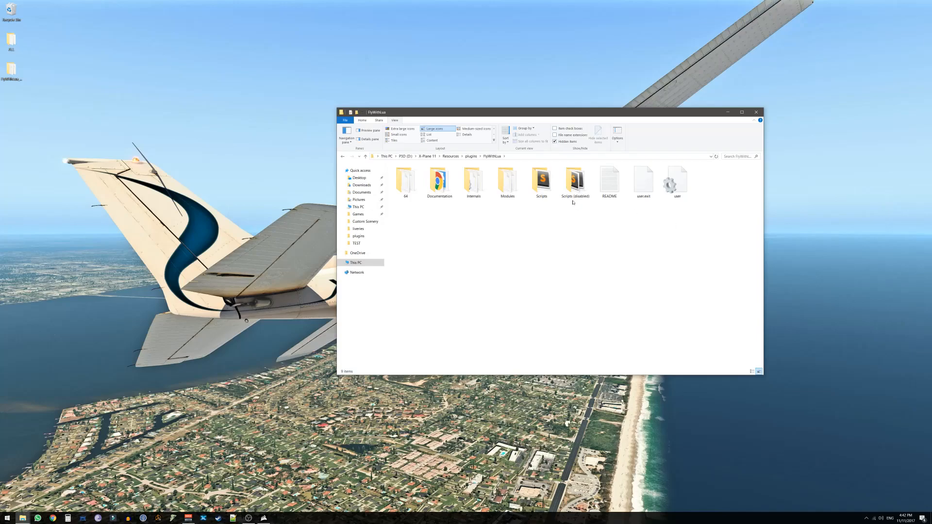
pyautogui.click(541, 180)
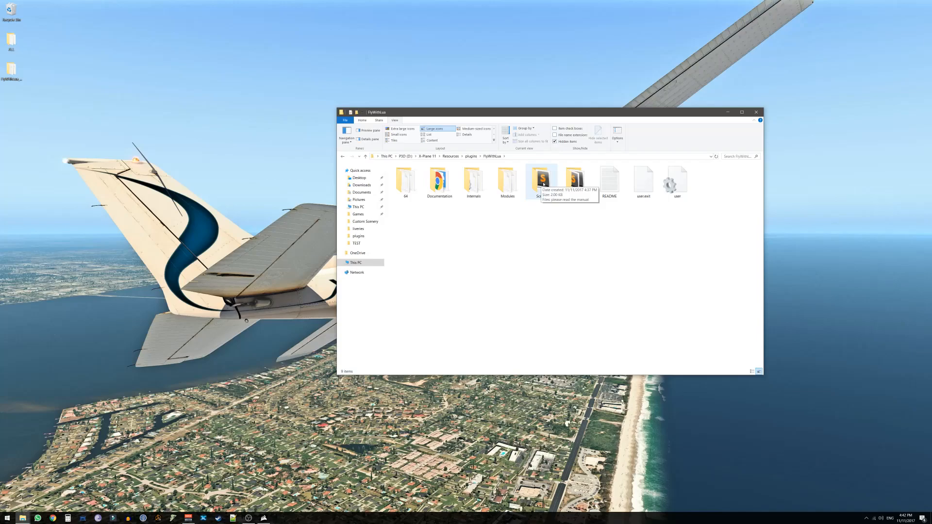
pyautogui.doubleClick(539, 179)
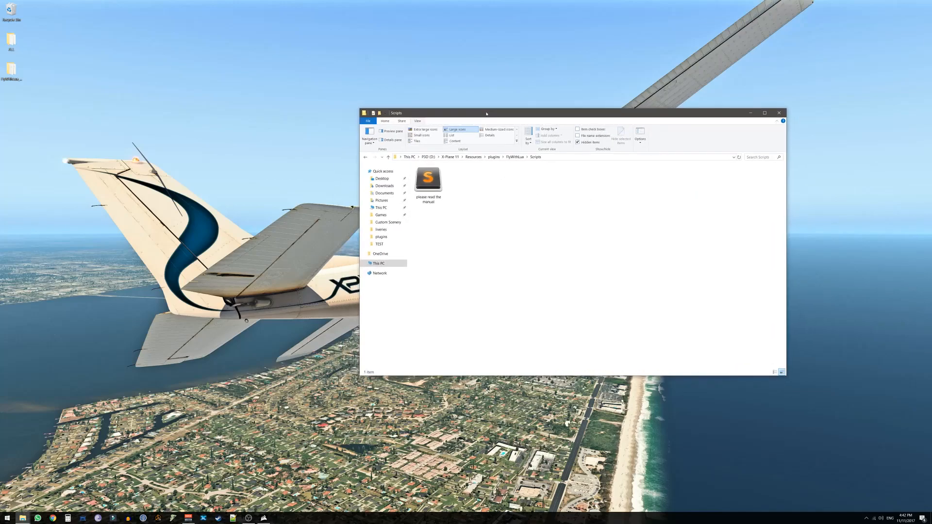
# Cut the 'please read the manual' file from Scripts and return to the FlyWithLua folder
pyautogui.click(427, 180)
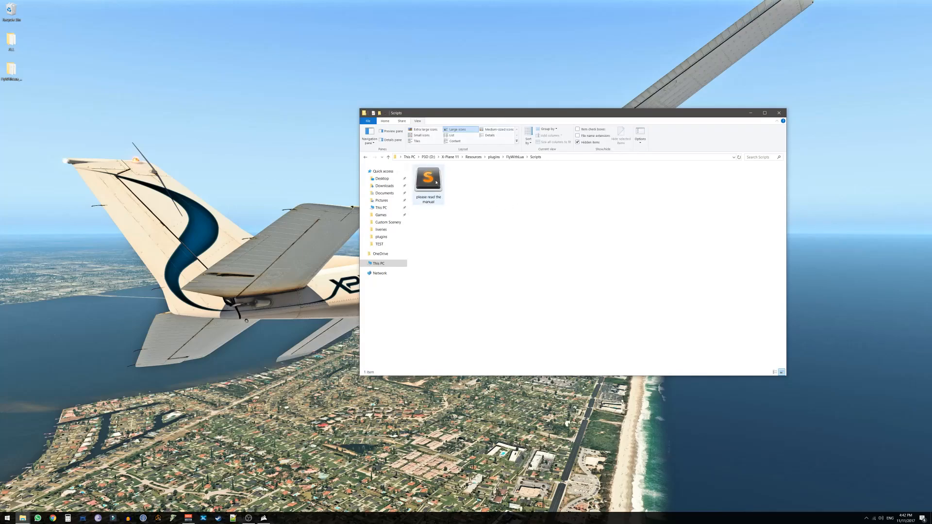
pyautogui.click(428, 180)
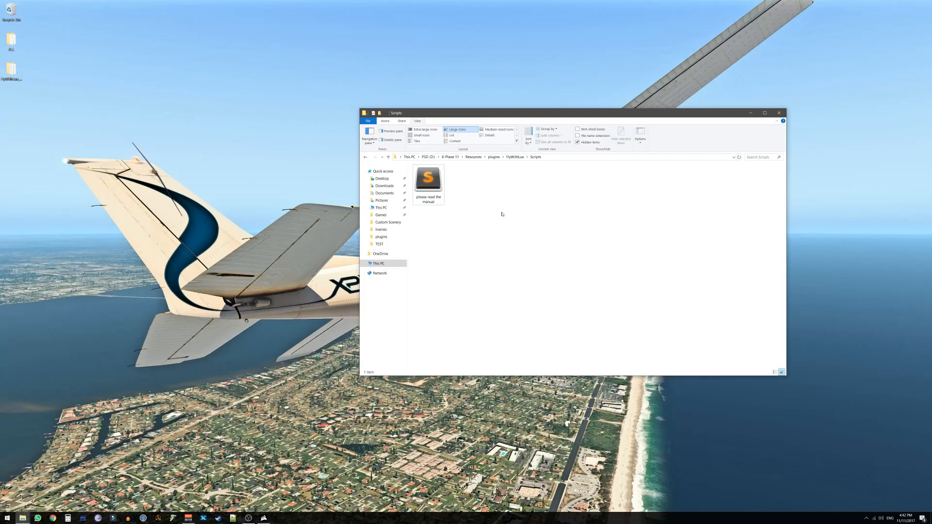
pyautogui.click(429, 181)
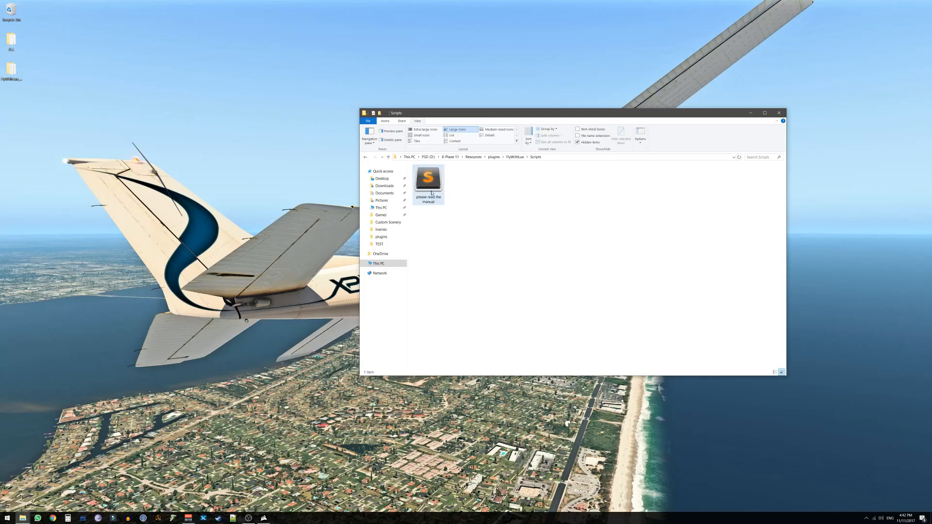
pyautogui.click(427, 178)
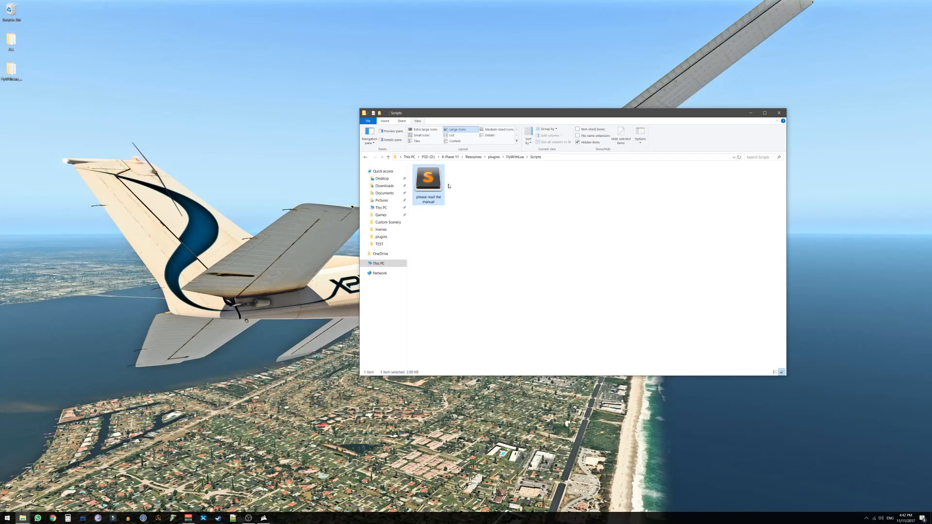
pyautogui.rightClick(427, 179)
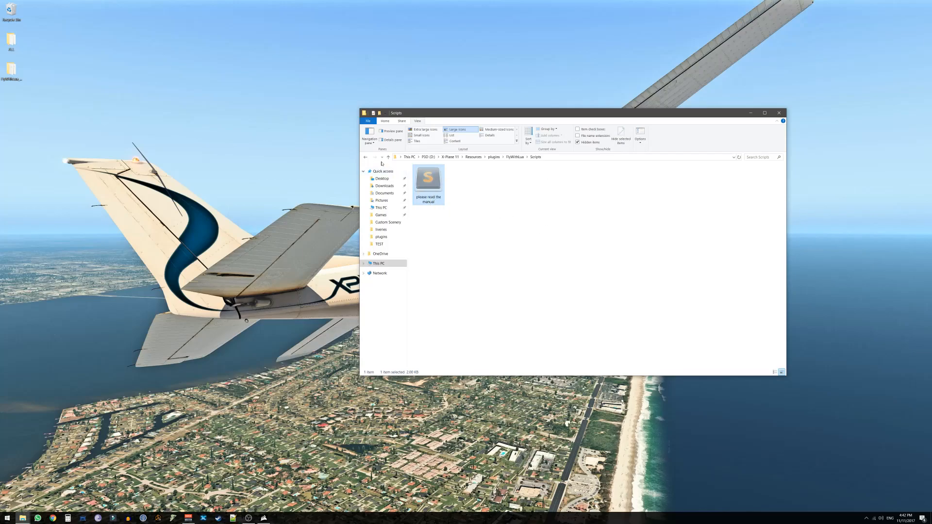
pyautogui.moveTo(366, 158)
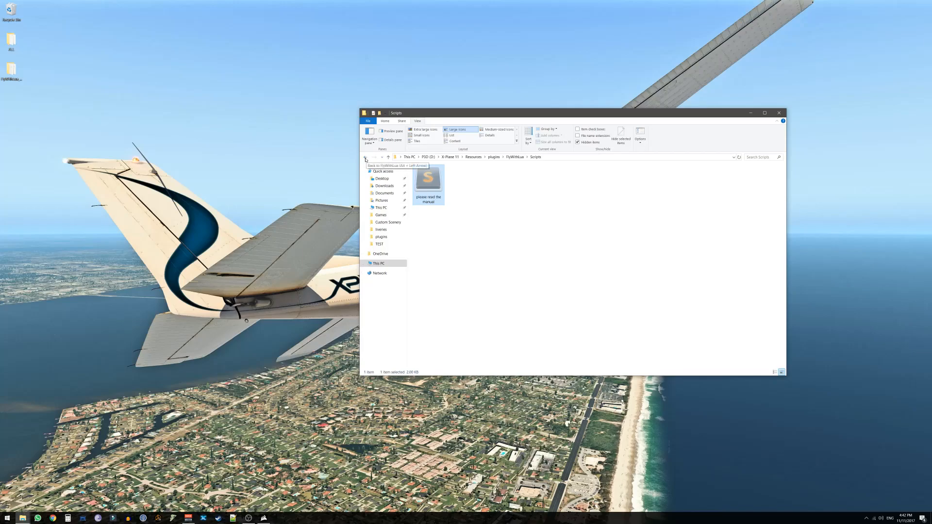
pyautogui.click(364, 157)
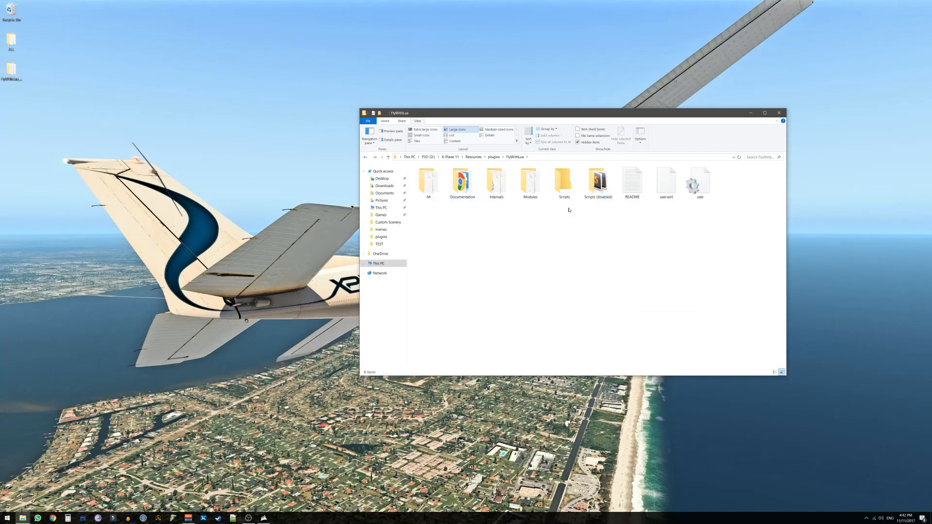
# Reopen the Scripts folder and confirm it is empty
pyautogui.doubleClick(563, 179)
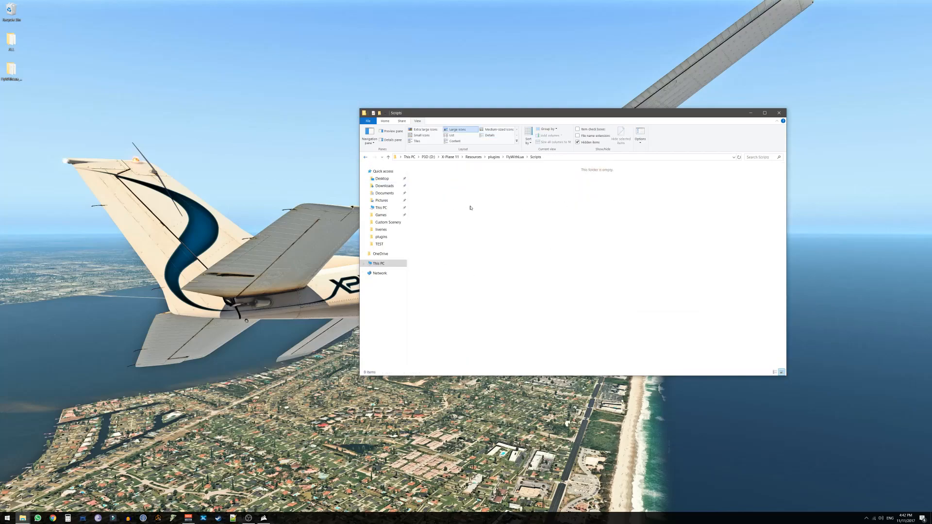
pyautogui.moveTo(428, 183)
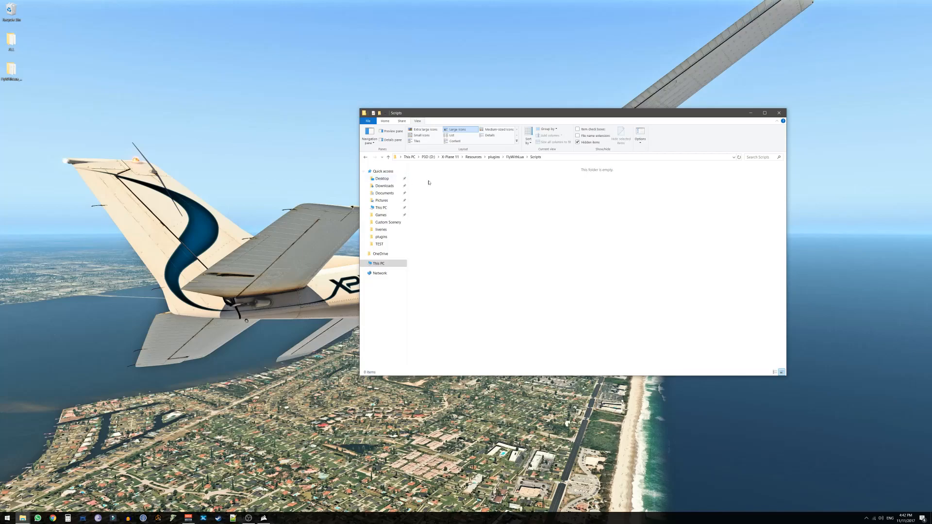
pyautogui.moveTo(428, 182); pyautogui.dragTo(716, 319)
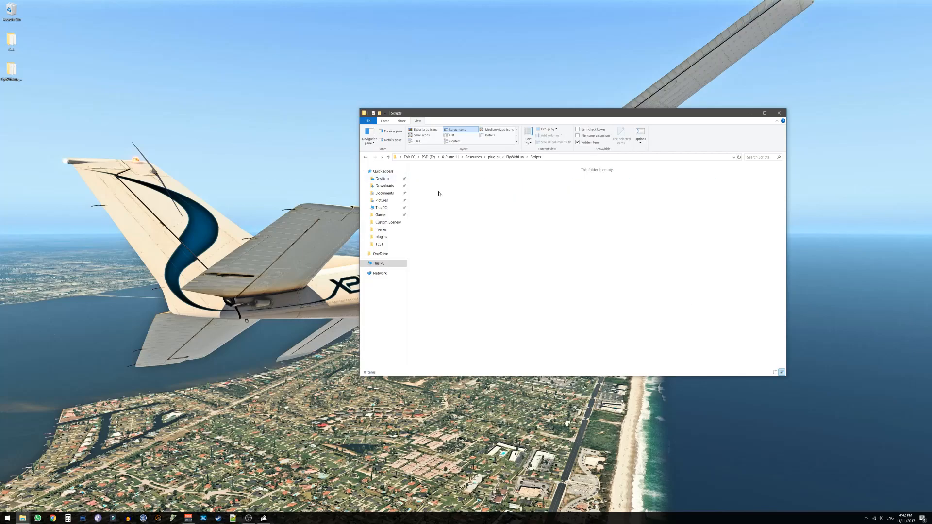
pyautogui.moveTo(575, 278)
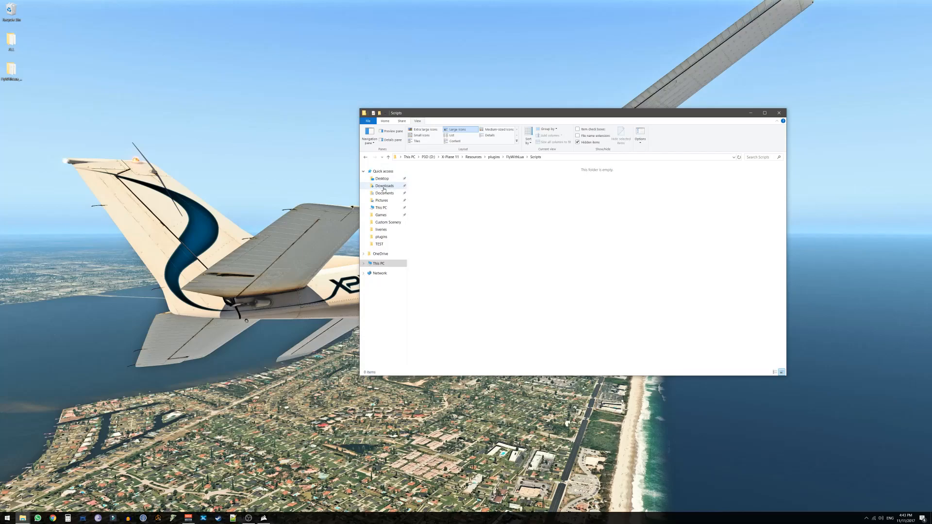
# Copy the XPRealistic folder and XPRealistic .lua script from the extracted package in Downloads
pyautogui.click(384, 186)
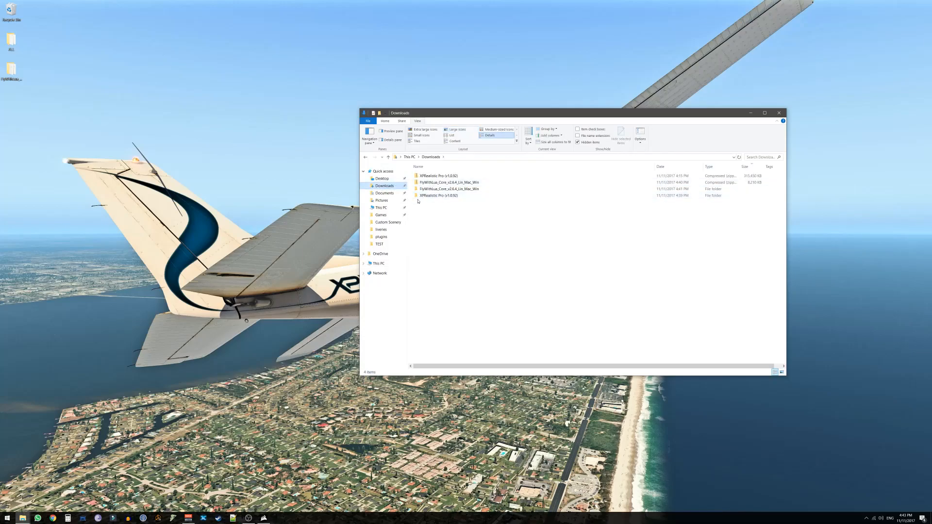
pyautogui.click(438, 195)
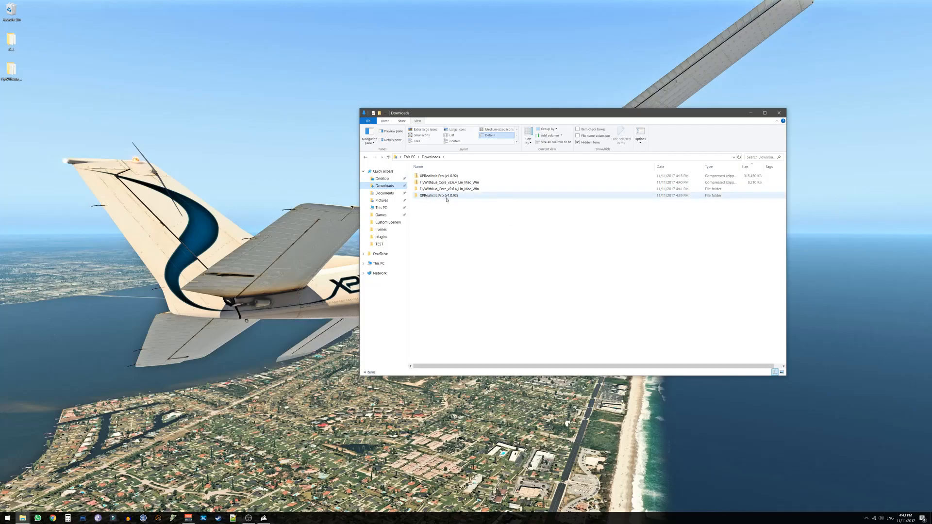
pyautogui.doubleClick(439, 195)
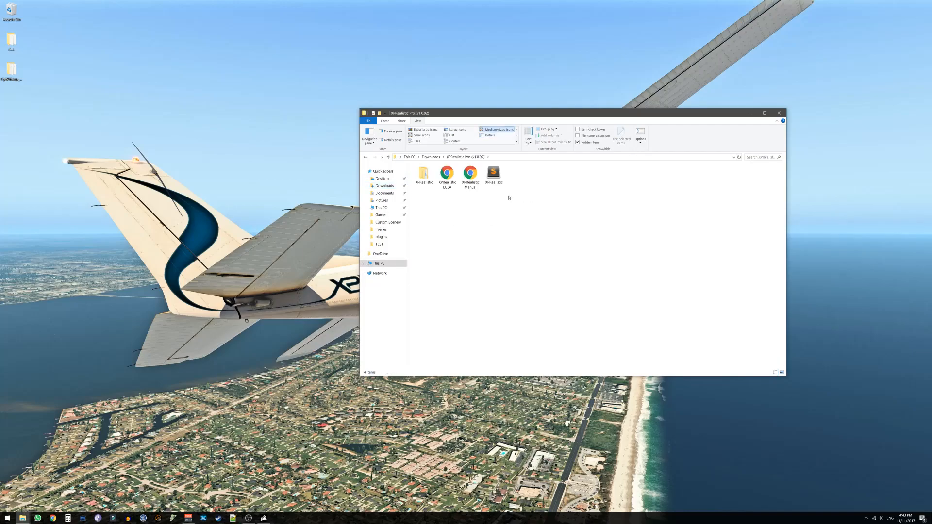
pyautogui.click(423, 172)
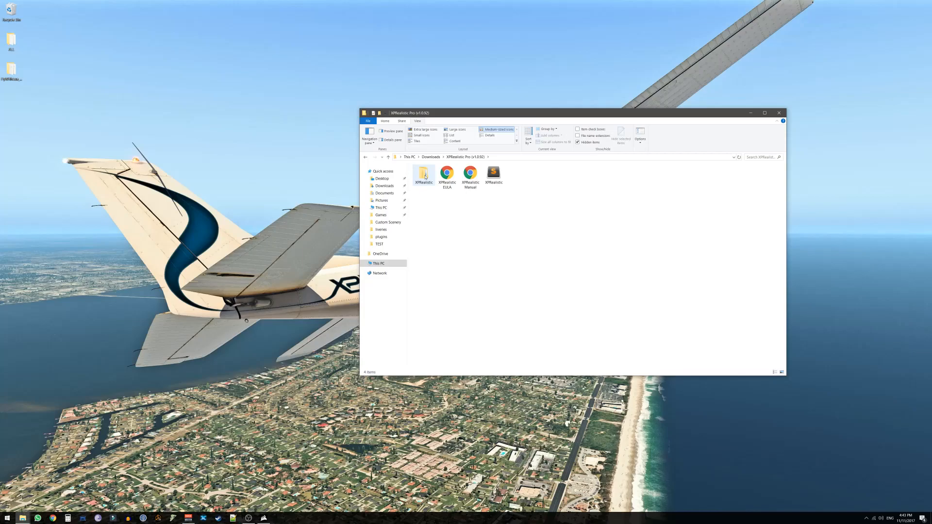
pyautogui.click(423, 174)
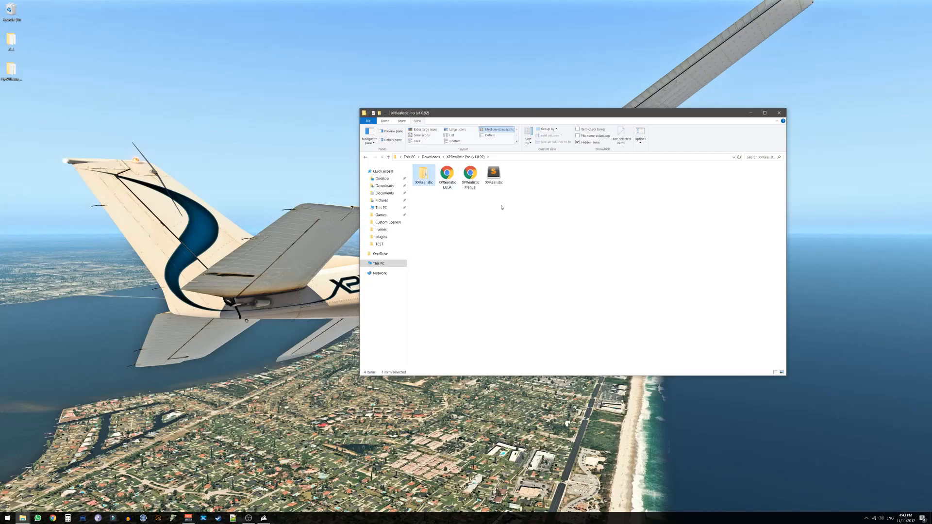
pyautogui.moveTo(493, 174)
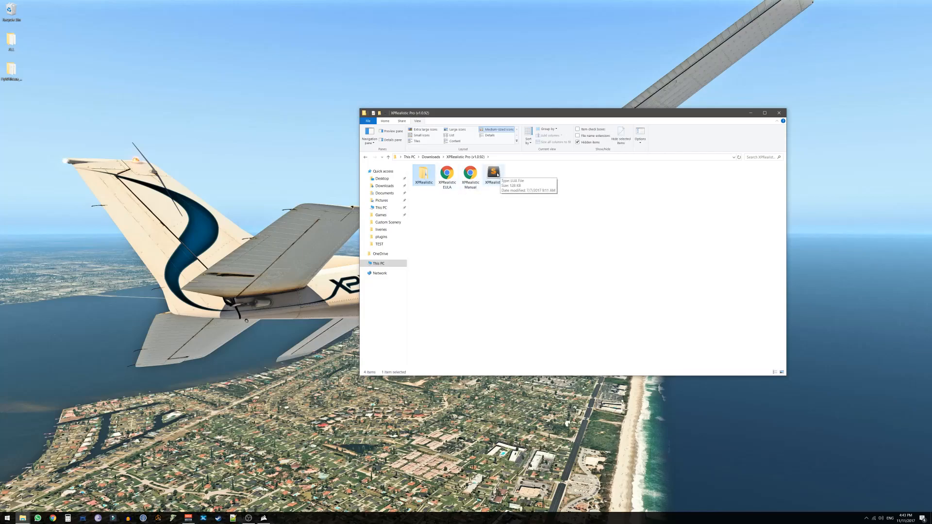
pyautogui.rightClick(493, 176)
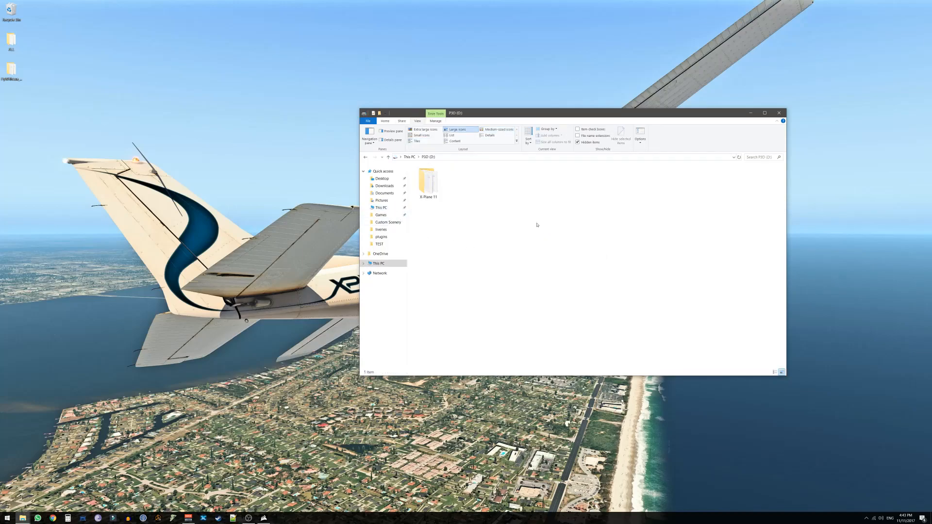
# Paste the XPRealistic folder and script into X-Plane 11 Resources/plugins/FlyWithLua/Scripts
pyautogui.doubleClick(427, 178)
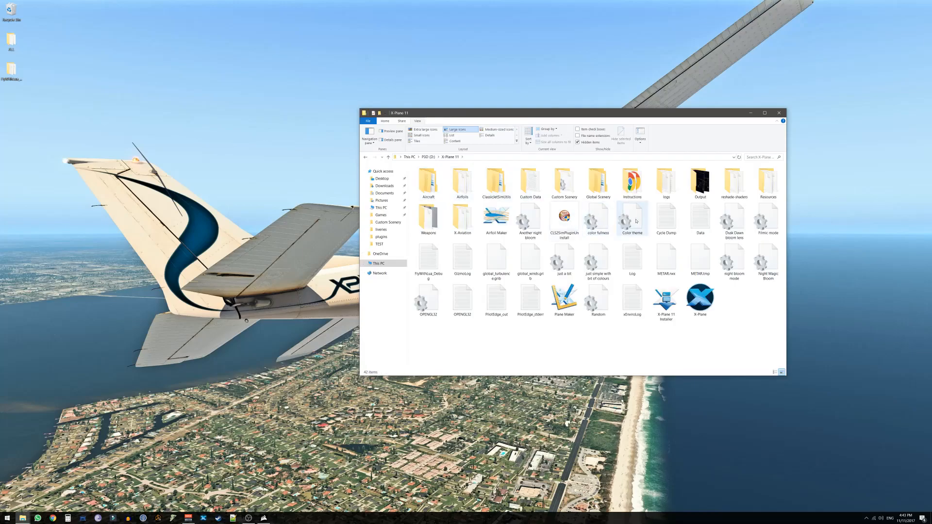
pyautogui.doubleClick(768, 182)
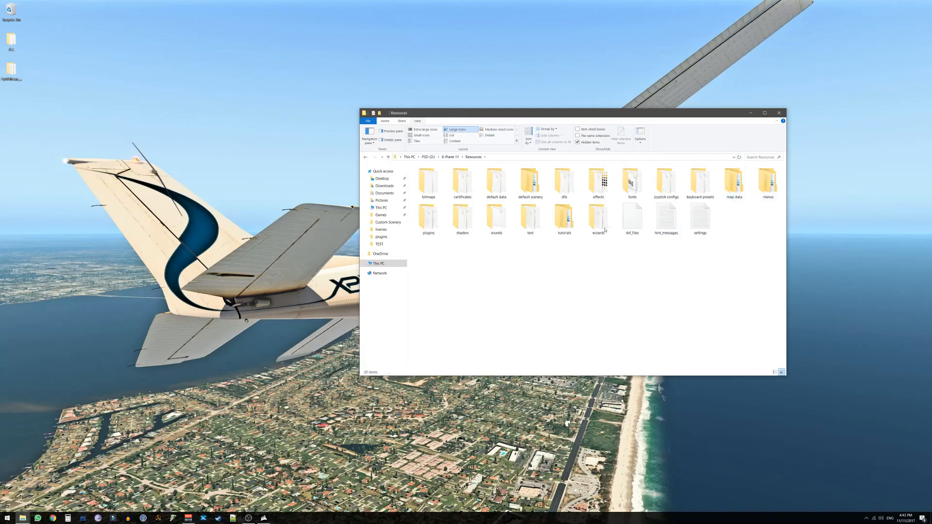
pyautogui.doubleClick(427, 216)
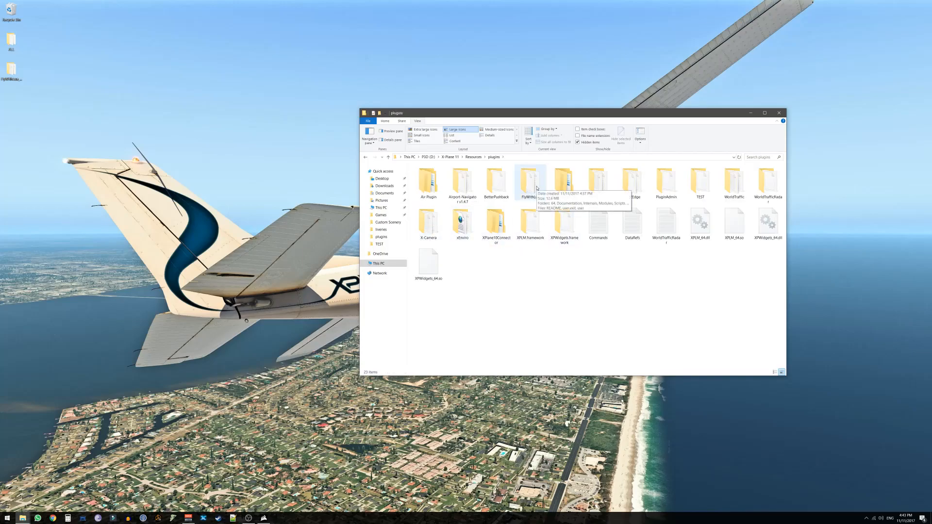
pyautogui.doubleClick(527, 182)
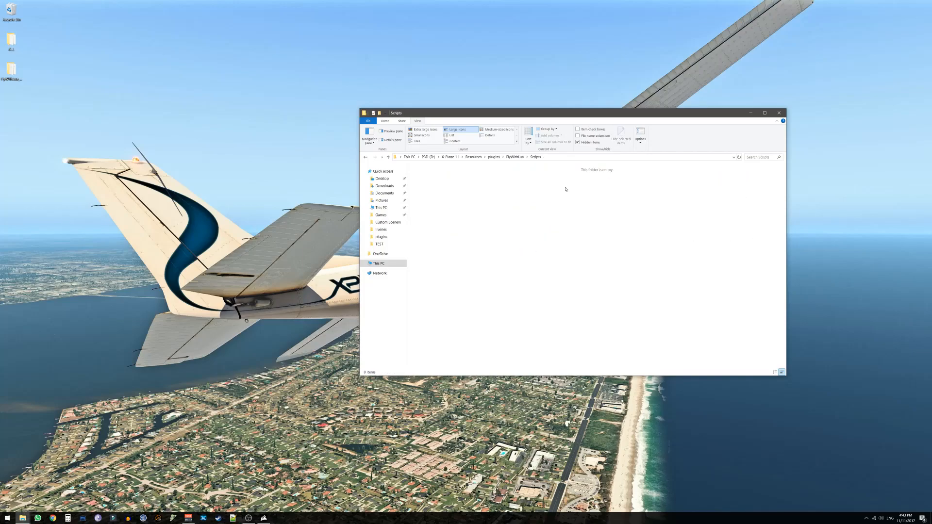
pyautogui.rightClick(566, 189)
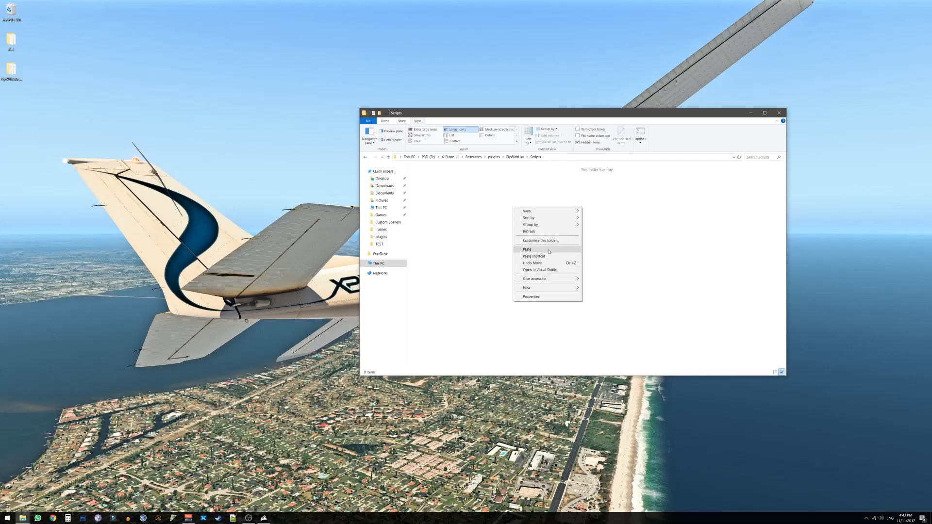
pyautogui.click(526, 249)
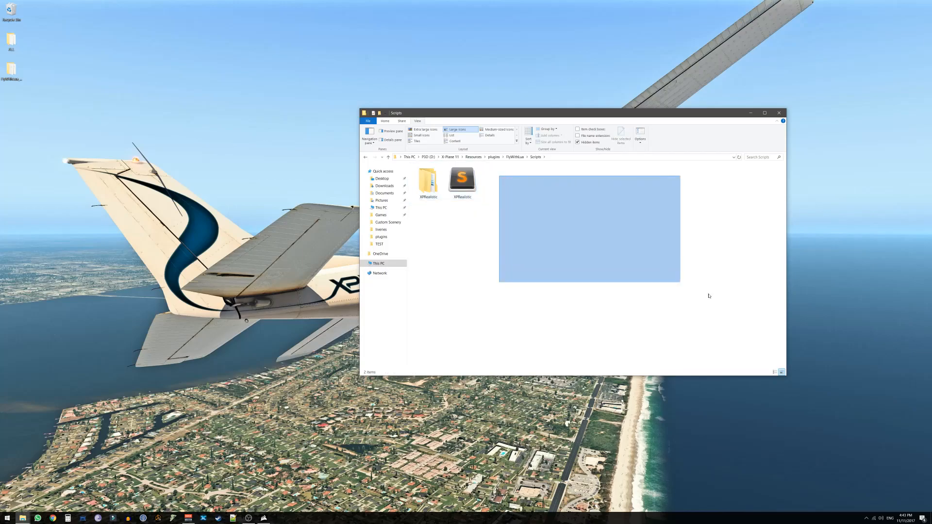
pyautogui.click(462, 178)
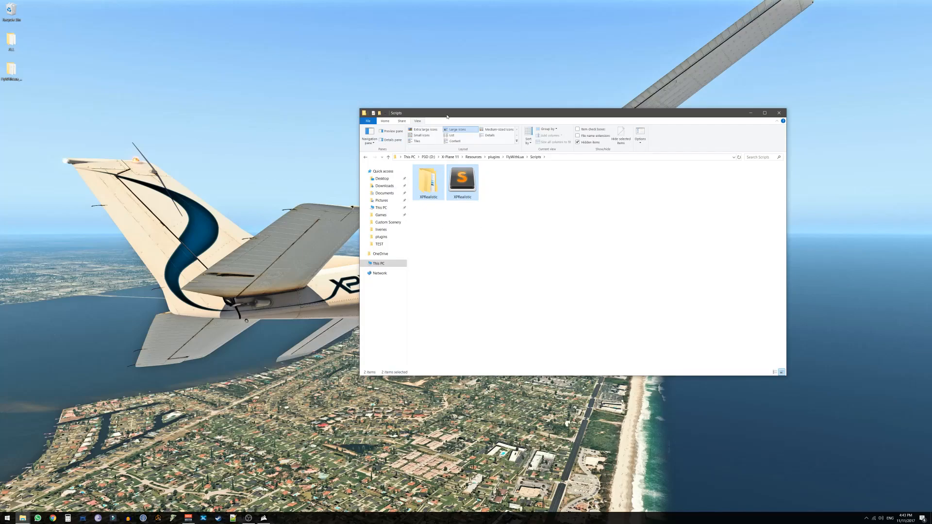
pyautogui.moveTo(475, 220)
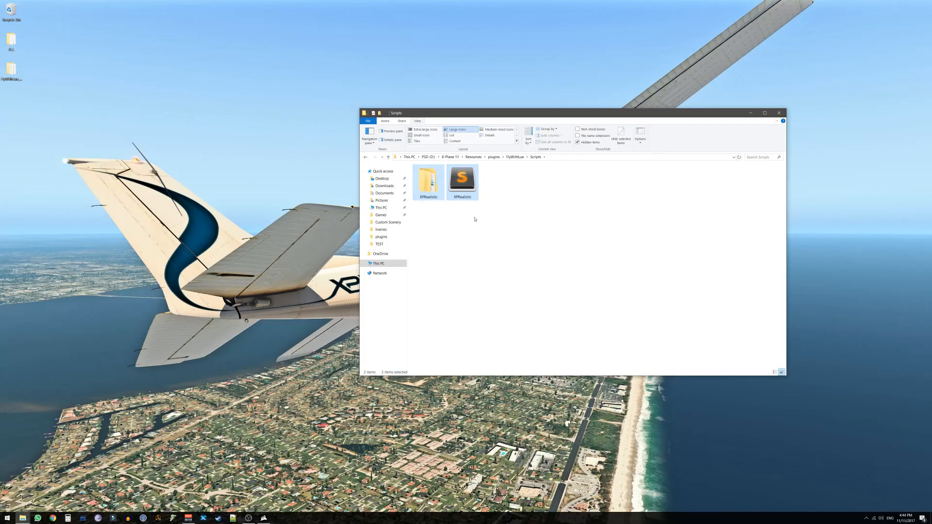
pyautogui.click(571, 268)
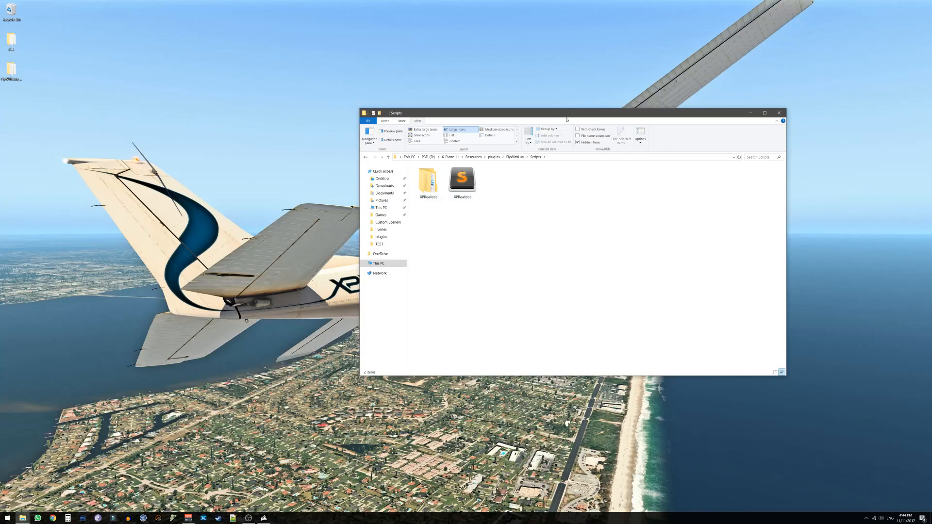
pyautogui.moveTo(566, 113); pyautogui.dragTo(577, 147)
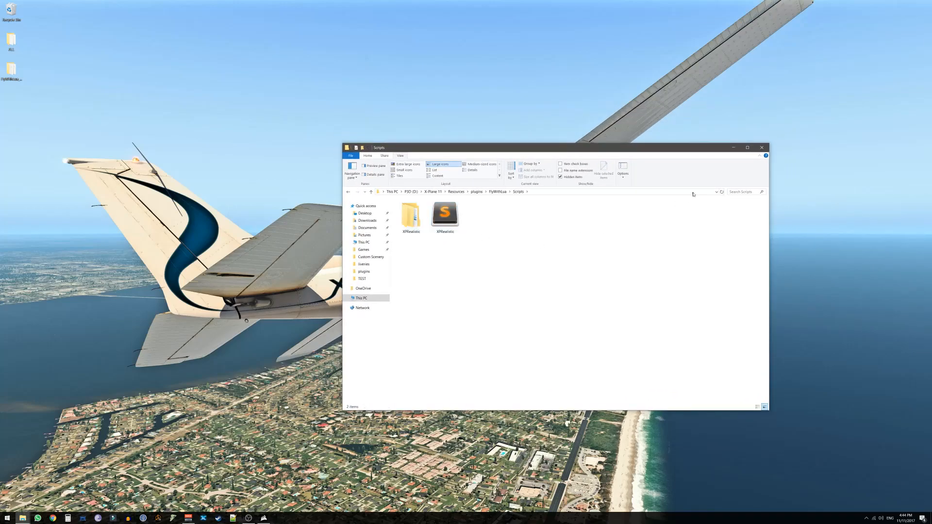
pyautogui.click(734, 148)
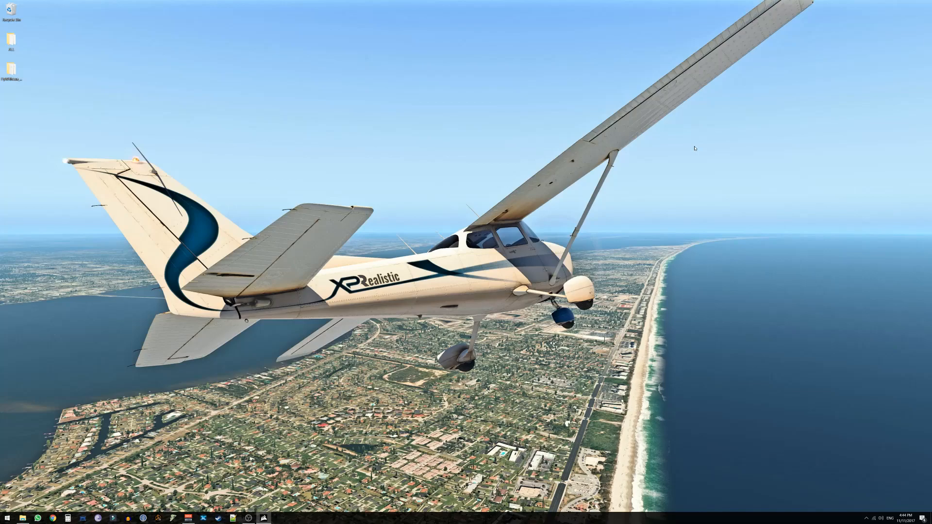
pyautogui.moveTo(283, 402)
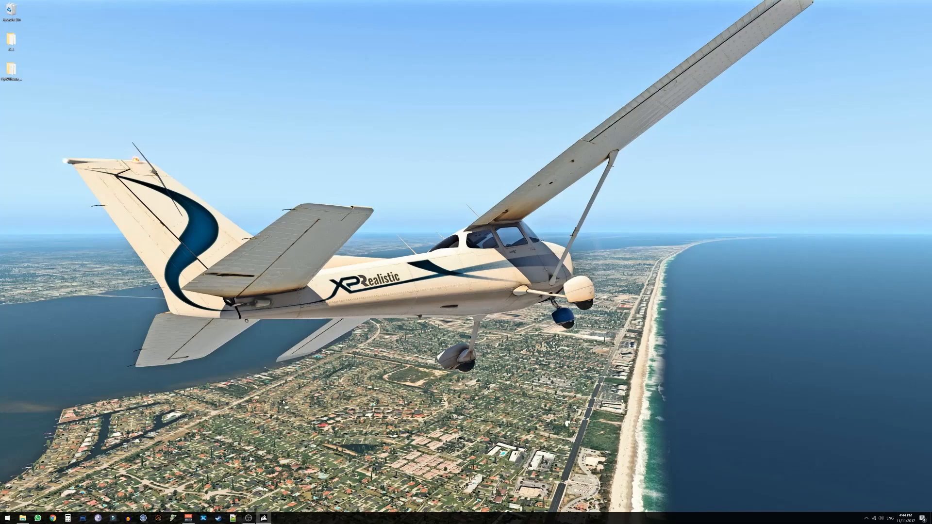